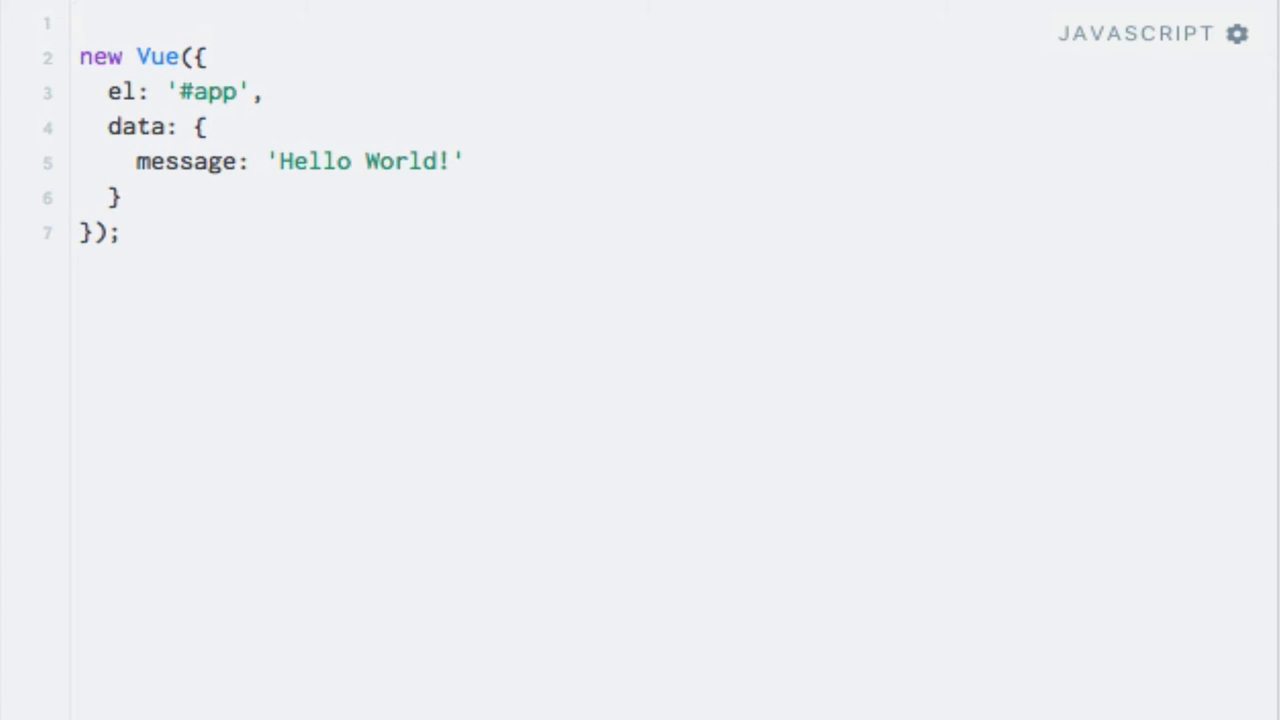
Step: Add setTimeout(function() { }, 5000) above the Vue instance and select the Vue block
{"action": "type", "text": "setTi"}
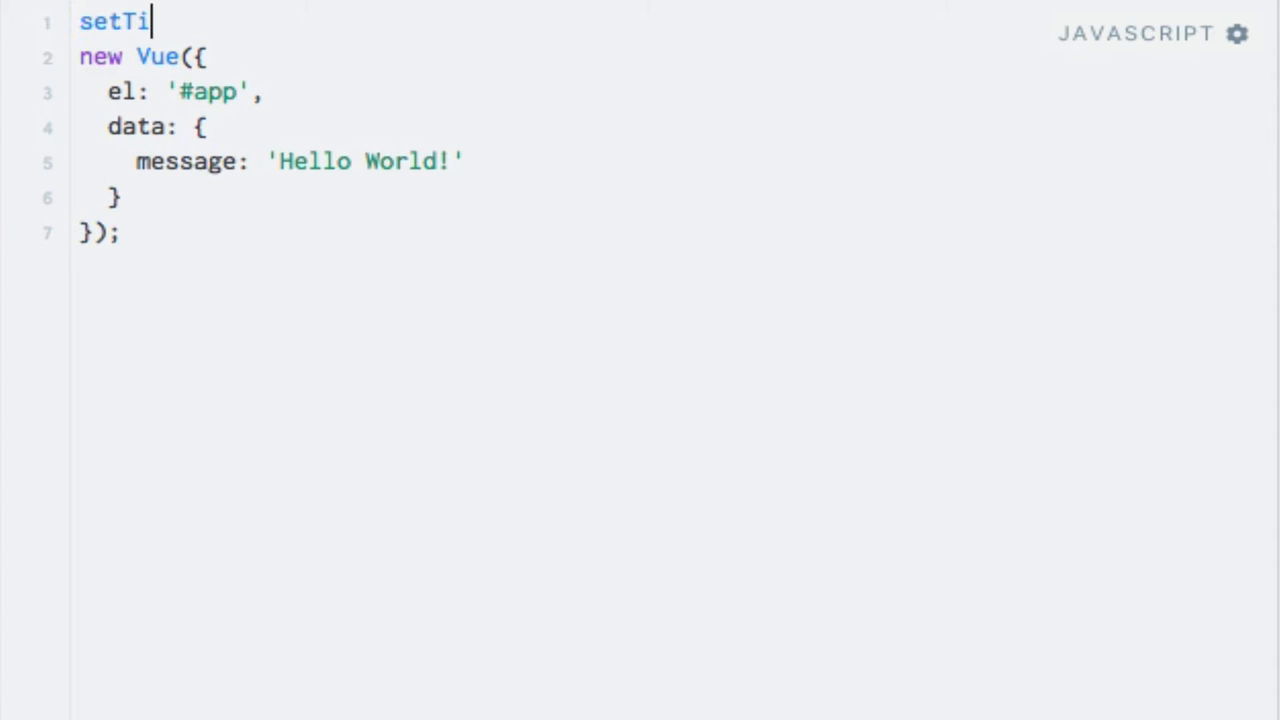
{"action": "type", "text": "meout()"}
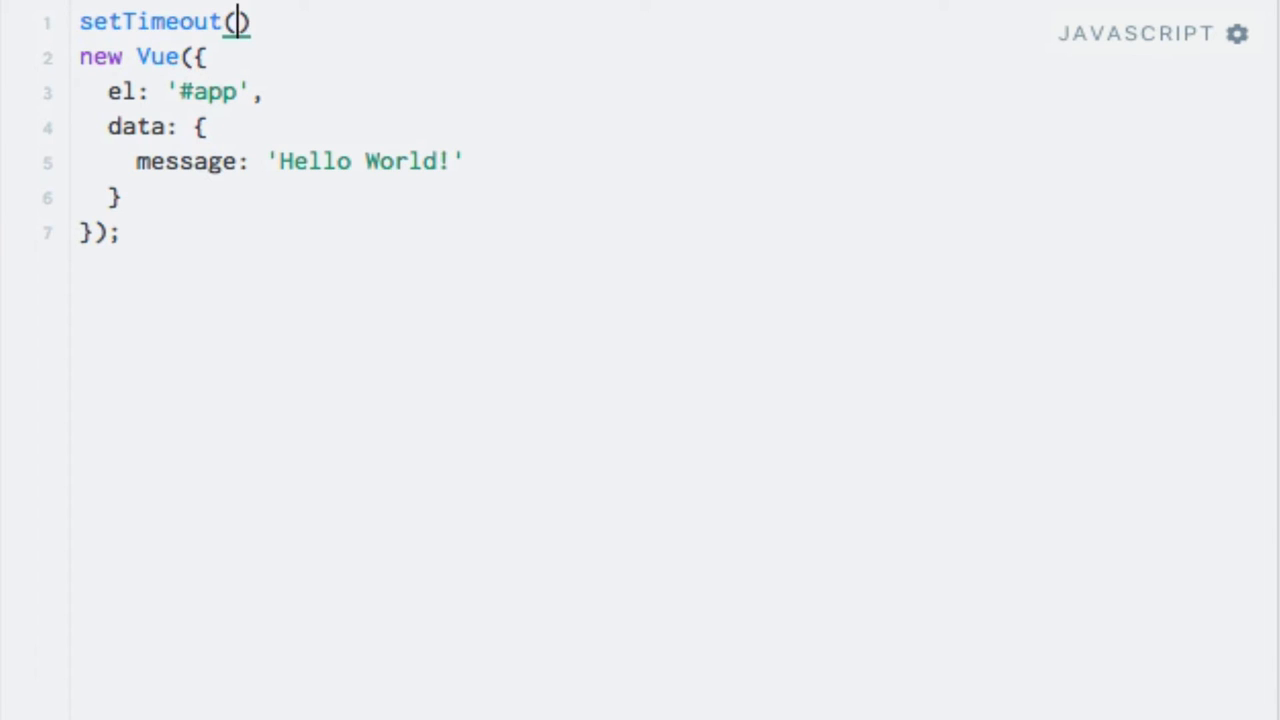
{"action": "type", "text": "function()"}
{"action": "type", "text": "}, 5000);"}
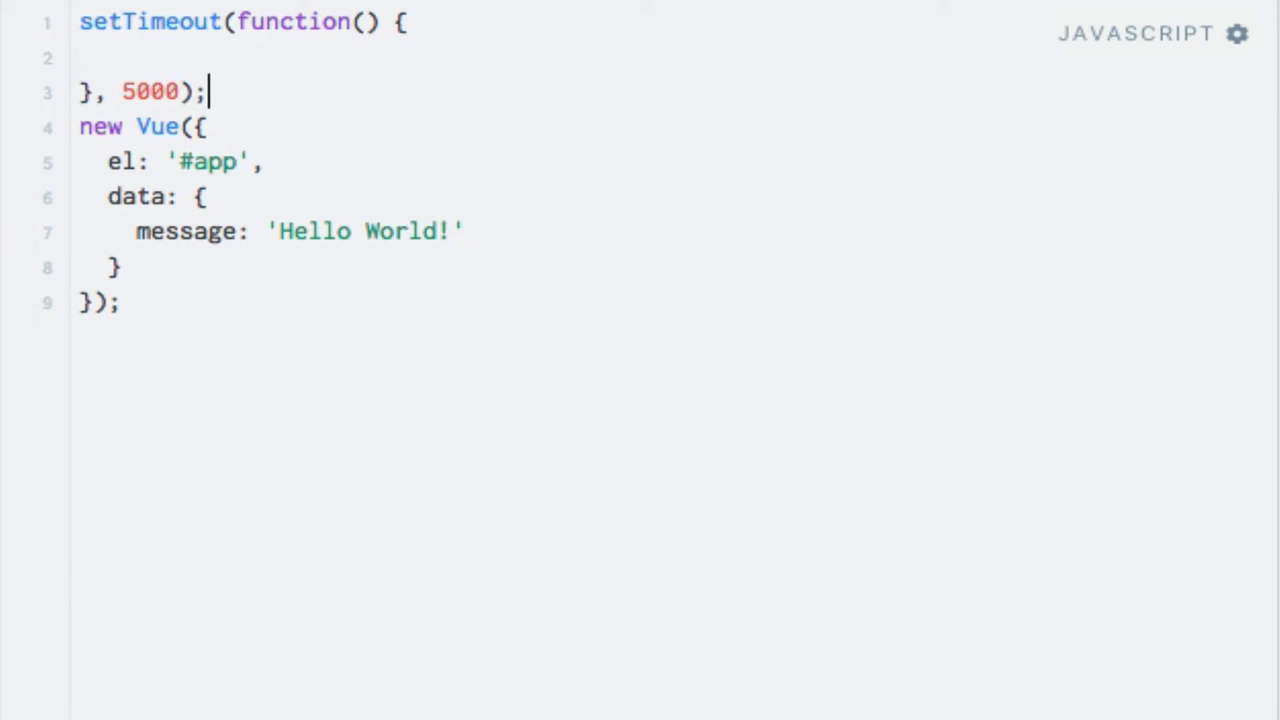
{"action": "left_click_drag", "start_coordinate": [79, 127], "coordinate": [120, 267]}
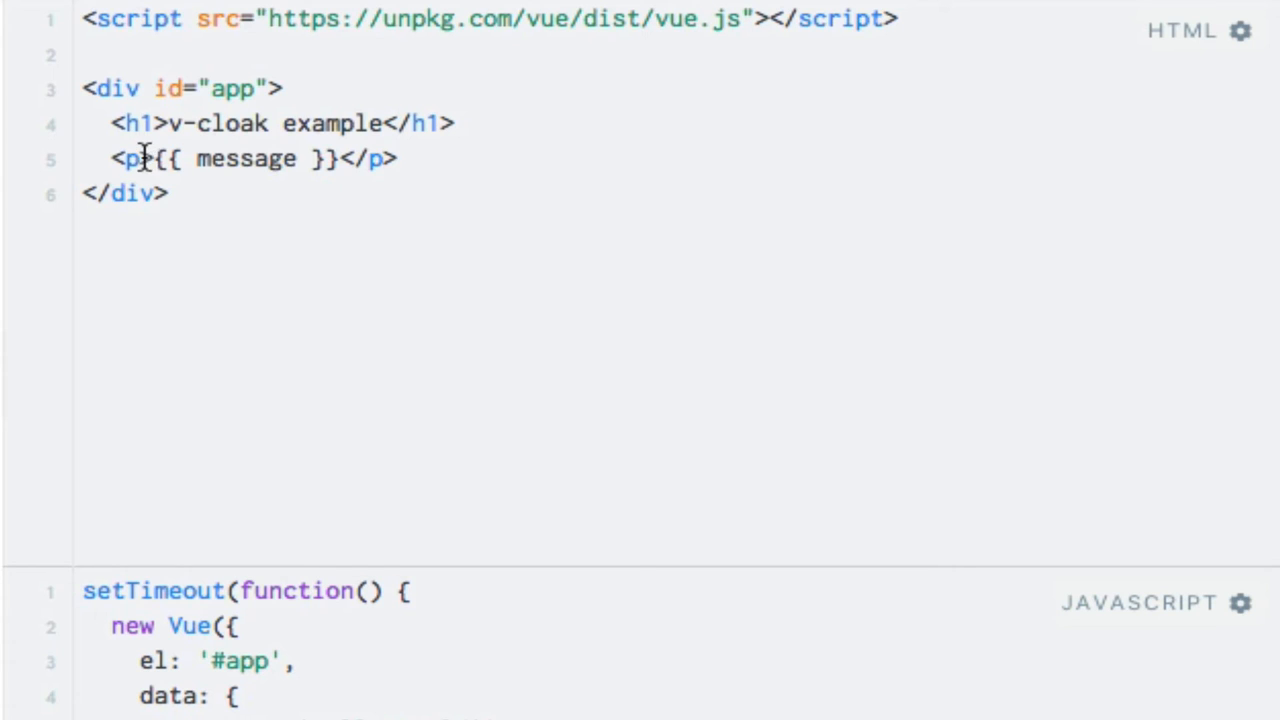
Step: Add the v-cloak attribute to the message <p> tag in the HTML panel
{"action": "type", "text": "v-clo"}
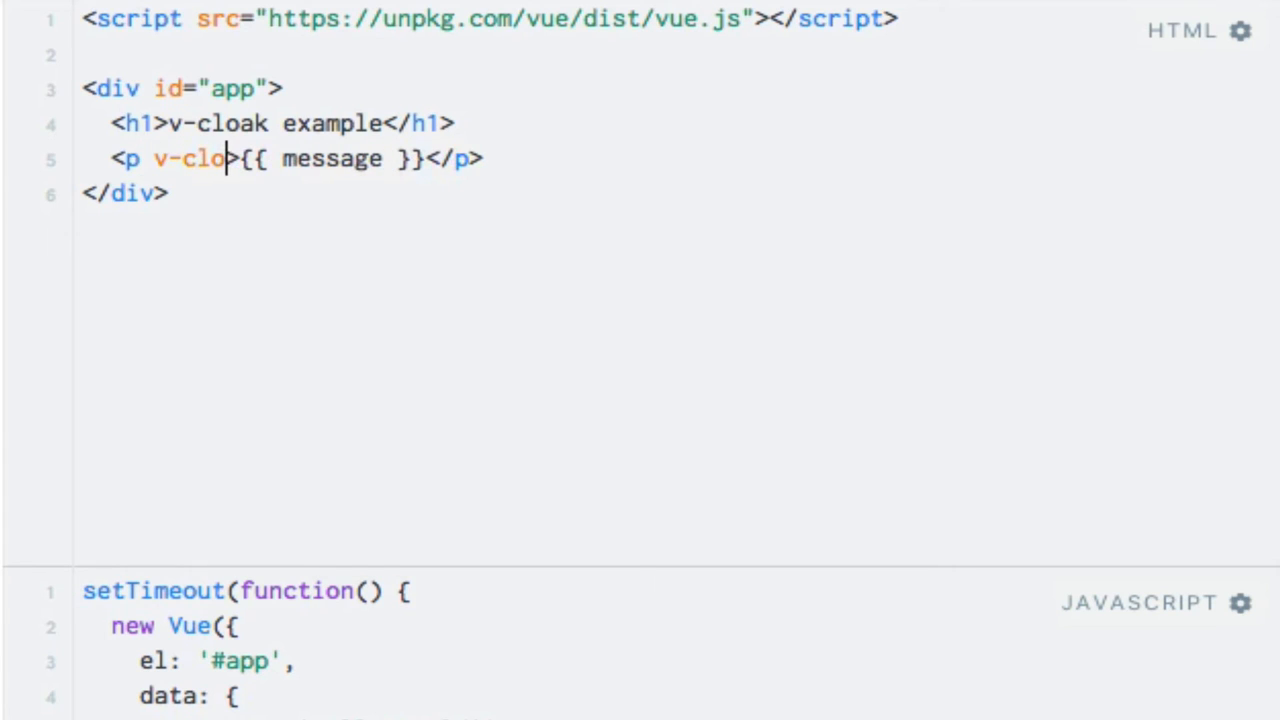
{"action": "type", "text": "ak"}
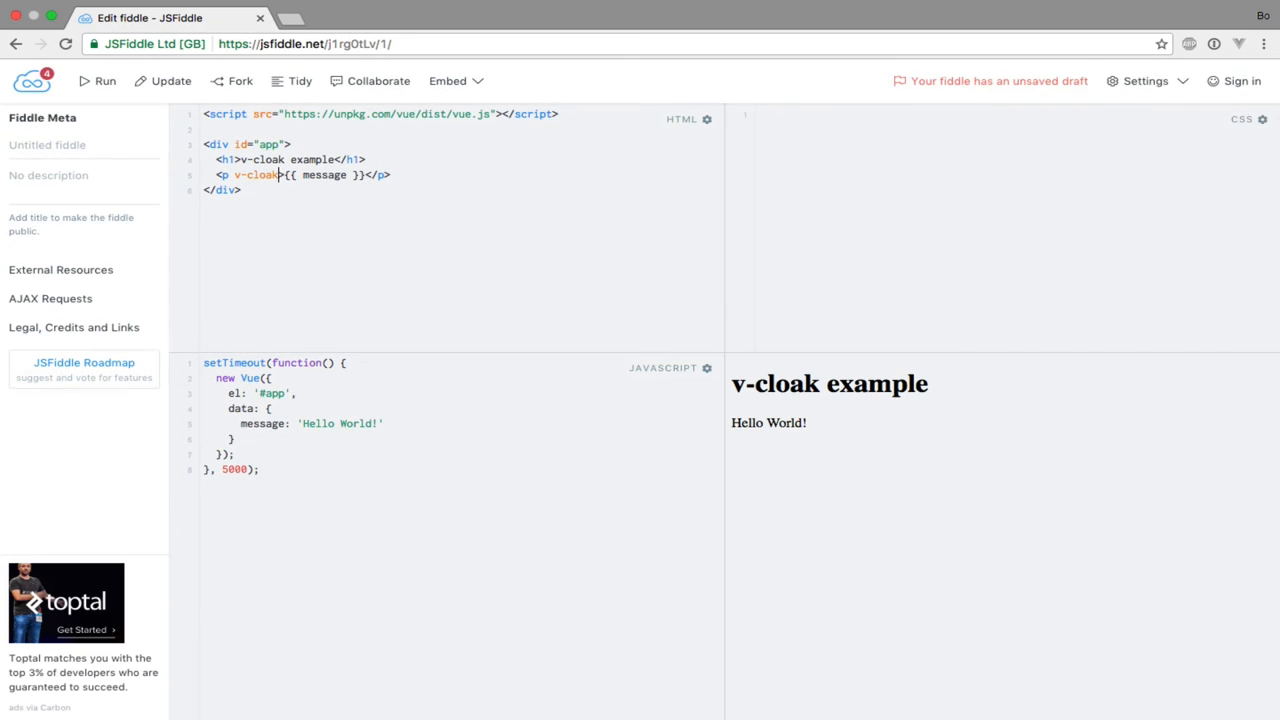
Step: Rerun the fiddle and inspect the raw {{ message }} placeholder in the result pane
{"action": "left_click", "coordinate": [98, 81]}
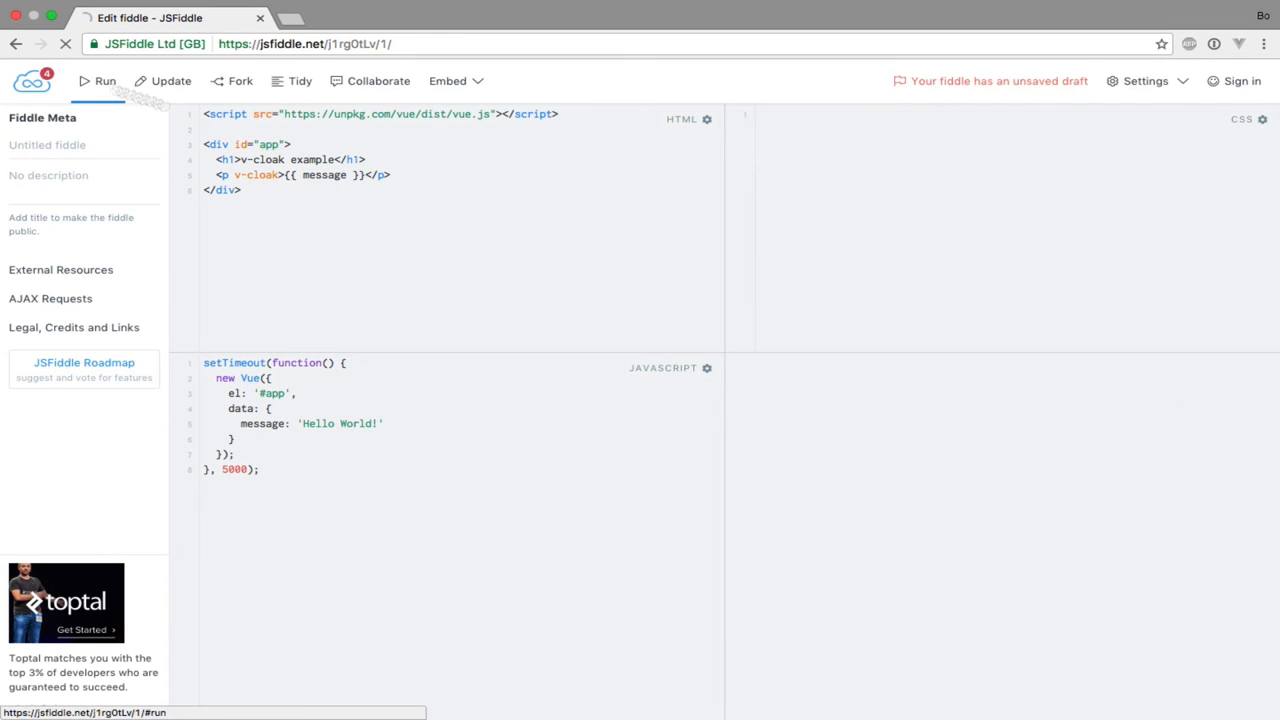
{"action": "right_click", "coordinate": [771, 422]}
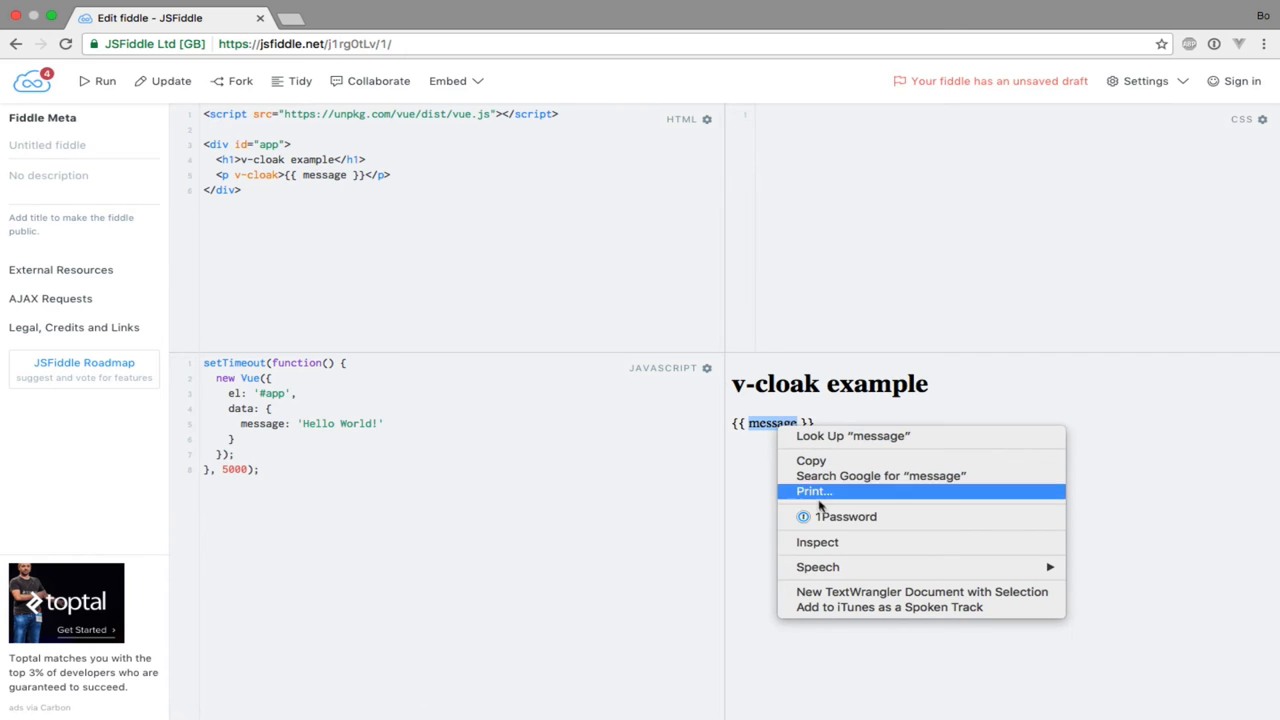
{"action": "left_click", "coordinate": [817, 541]}
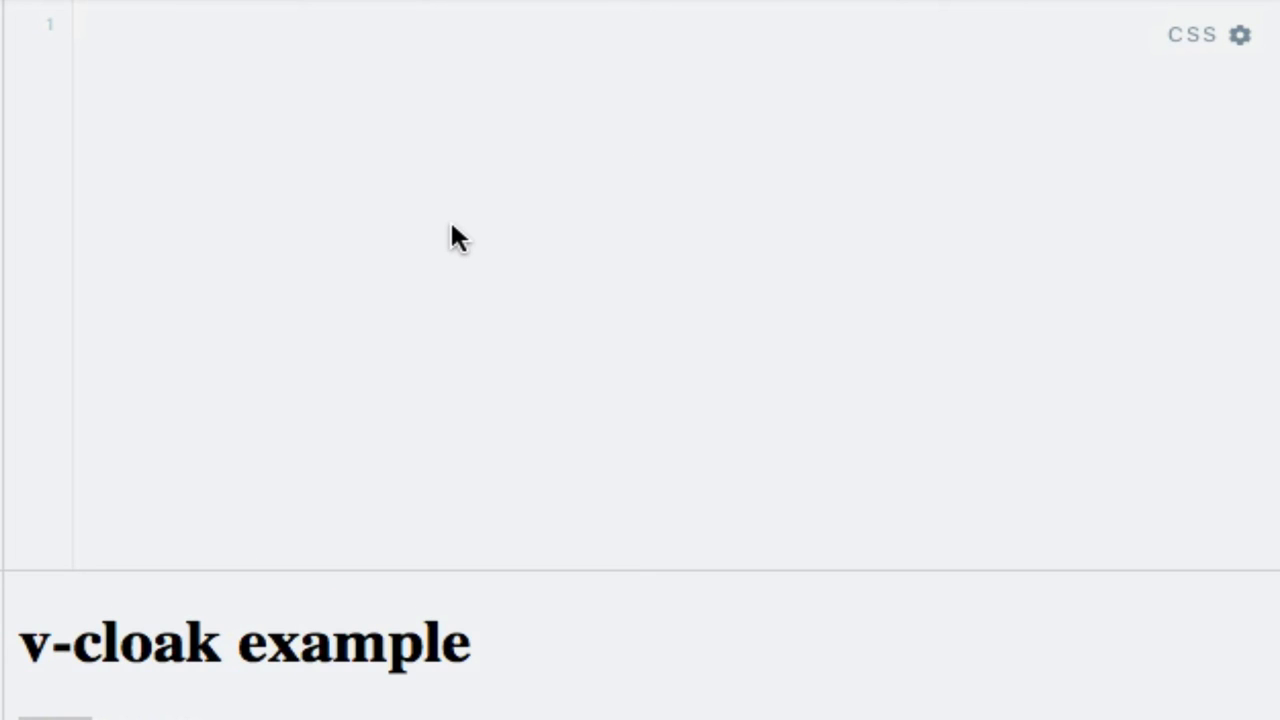
Step: Write the CSS rule [v-cloak] { display: none; } in the CSS panel
{"action": "left_click", "coordinate": [85, 24]}
{"action": "type", "text": "[v-c"}
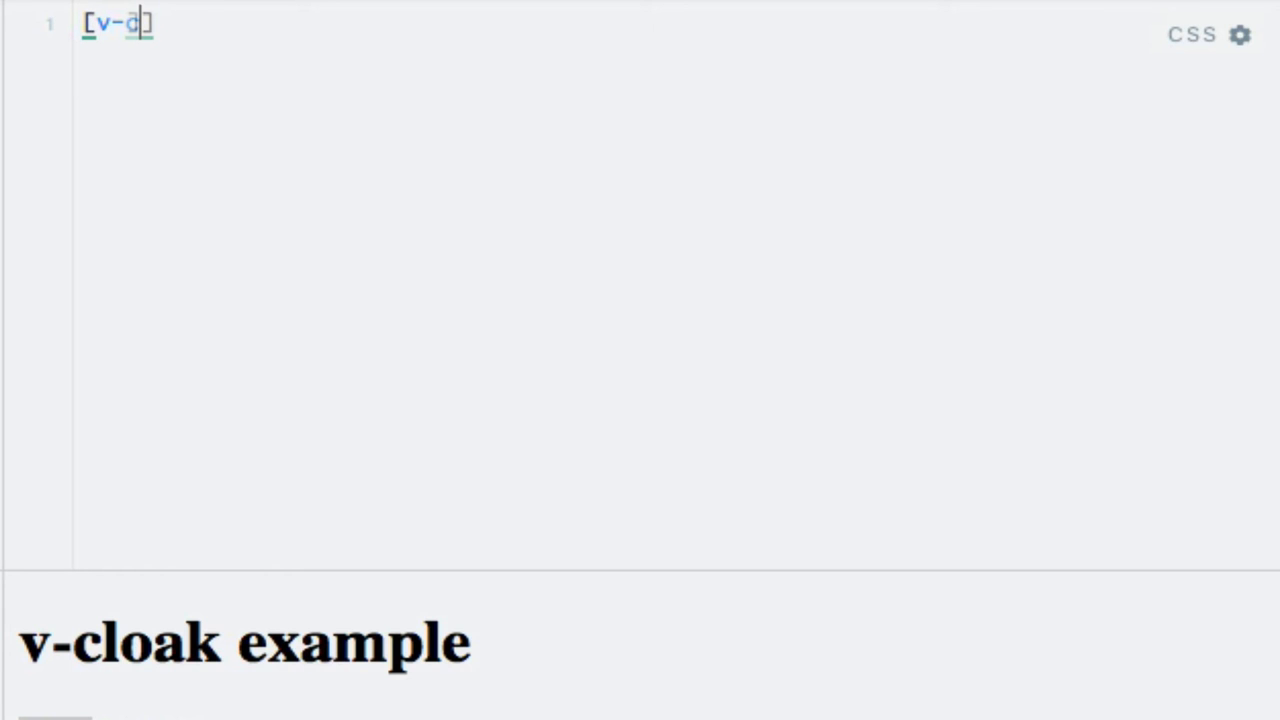
{"action": "type", "text": "loak"}
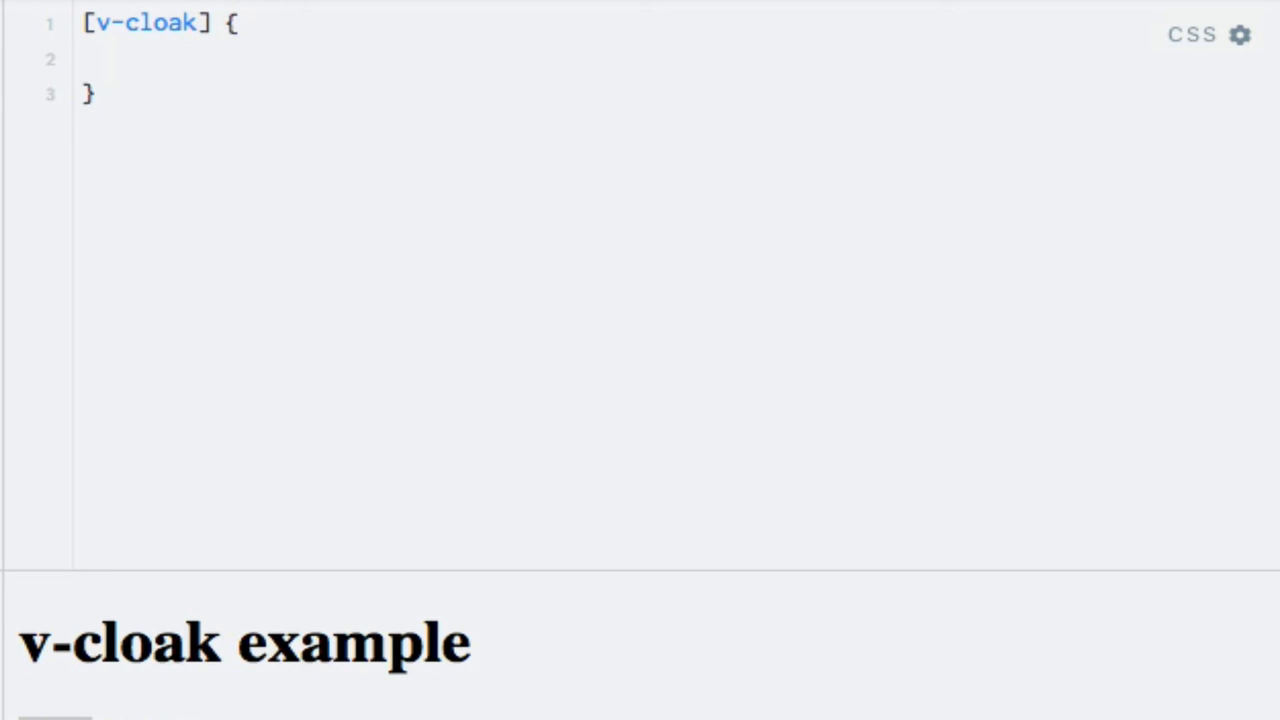
{"action": "type", "text": "display: none"}
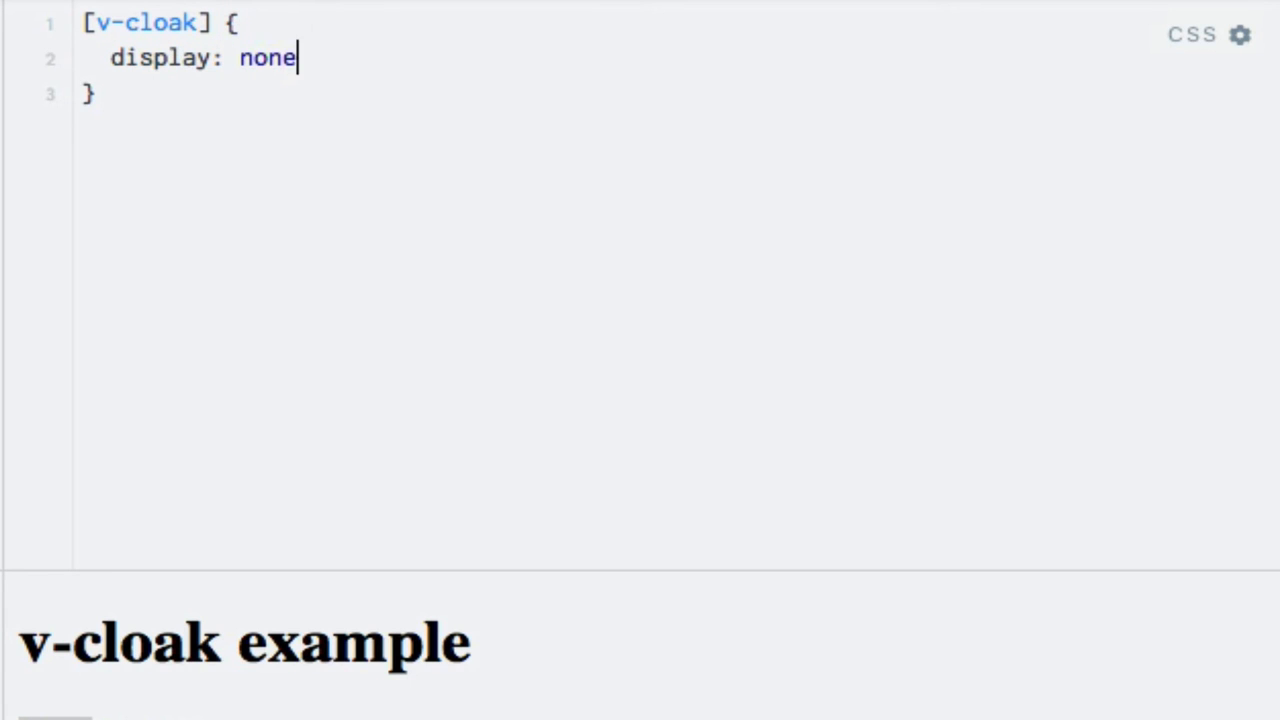
{"action": "type", "text": ";"}
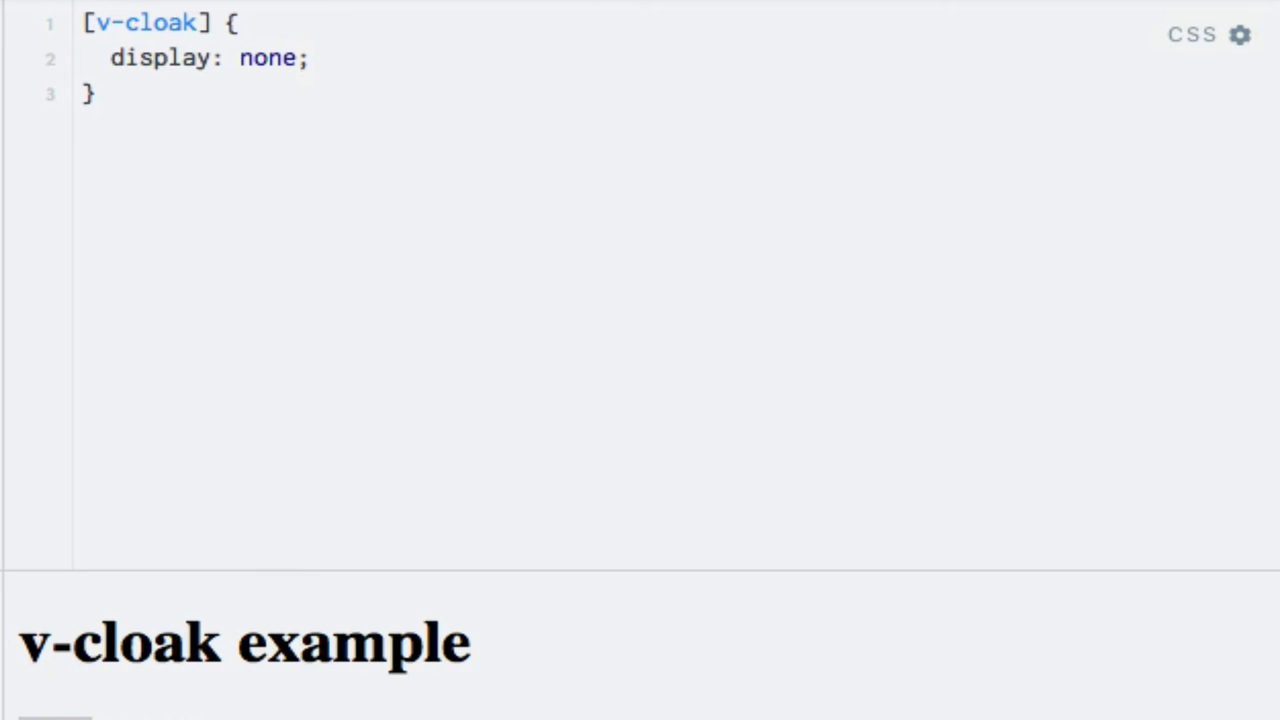
{"action": "left_click", "coordinate": [310, 58]}
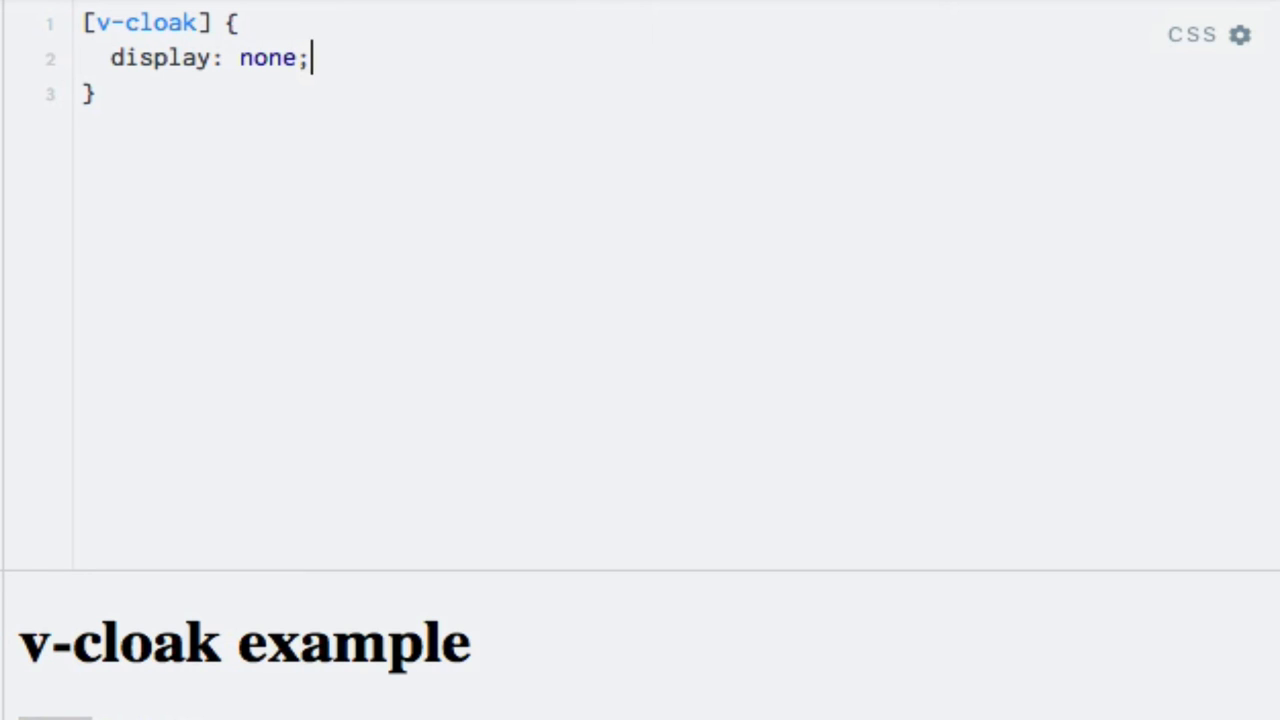